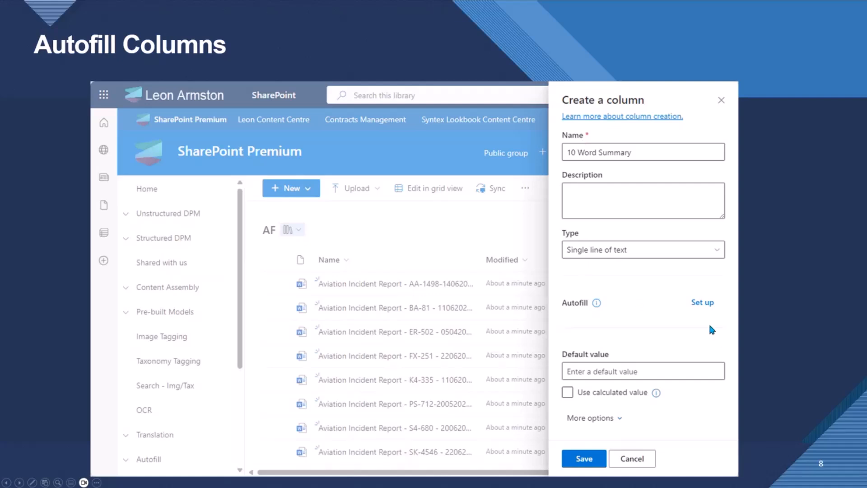
mouse_move(672, 322)
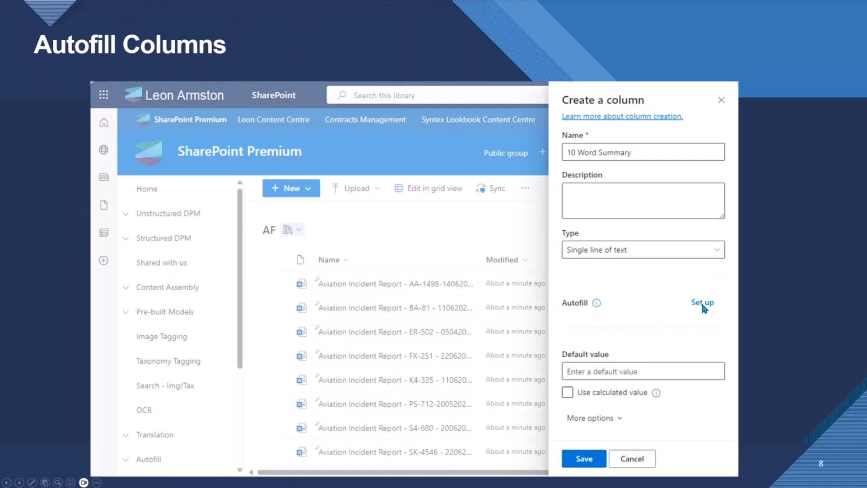
Step the slide demo through setting up the 10-word summary prompt and switching autofill on.
click(702, 302)
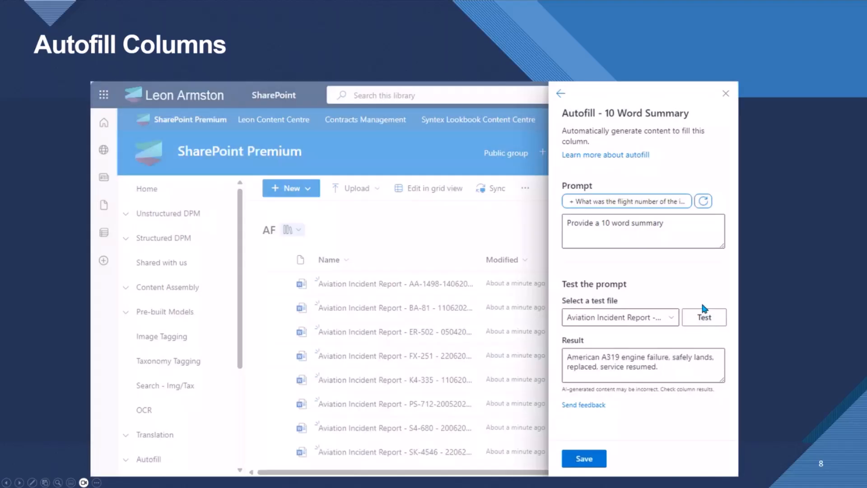
mouse_move(741, 226)
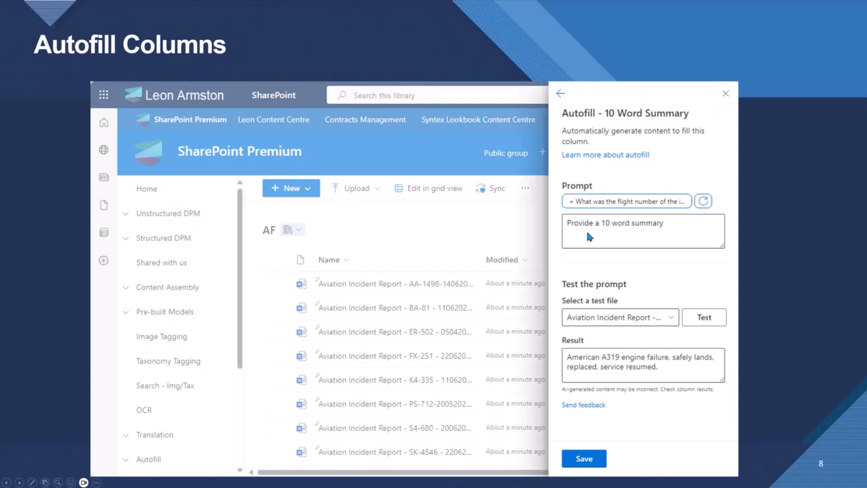
mouse_move(608, 325)
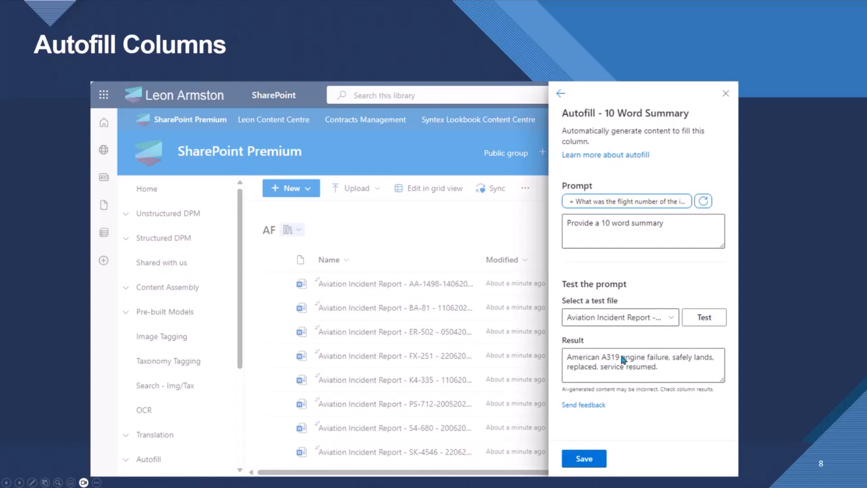
click(560, 93)
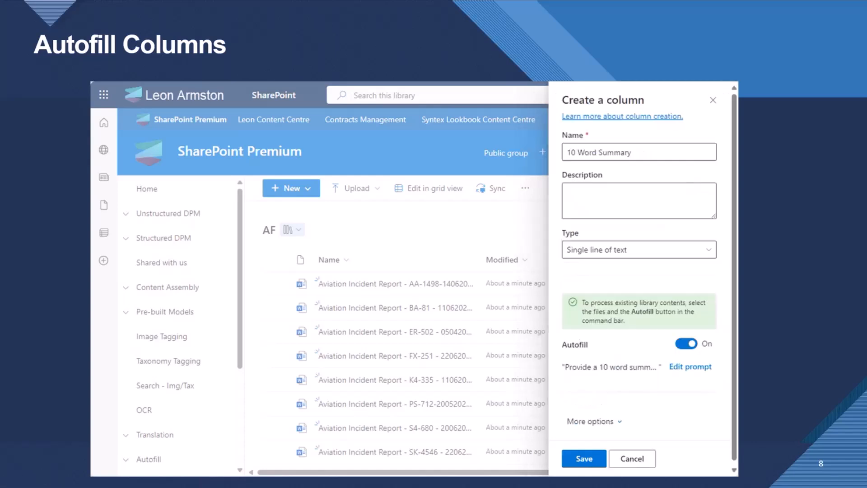
Step the demo through saving the column, selecting all twelve reports and running Autofill on them.
click(583, 458)
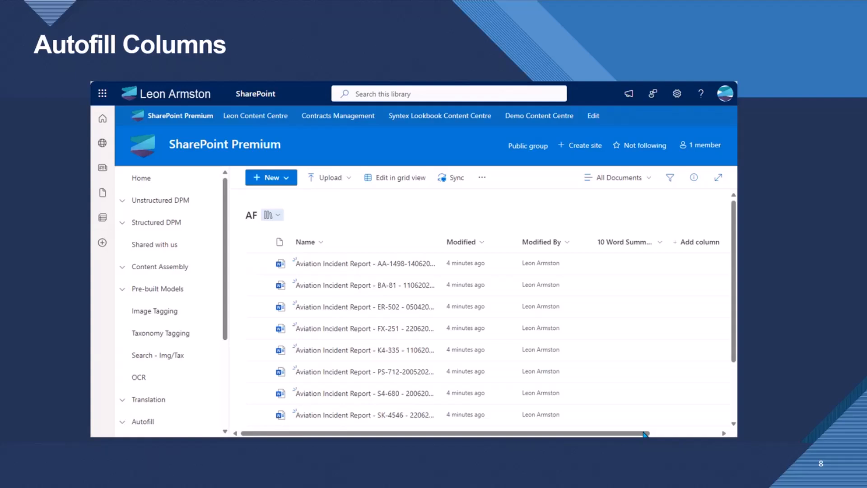
click(257, 241)
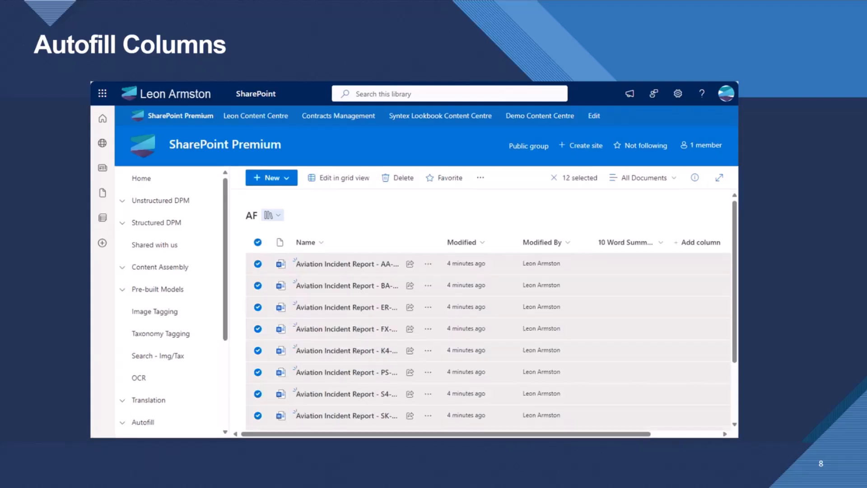
click(503, 179)
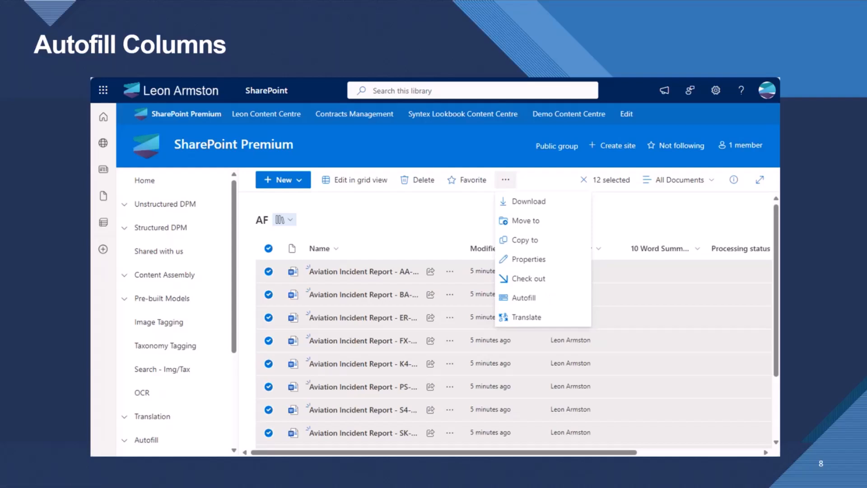
click(525, 297)
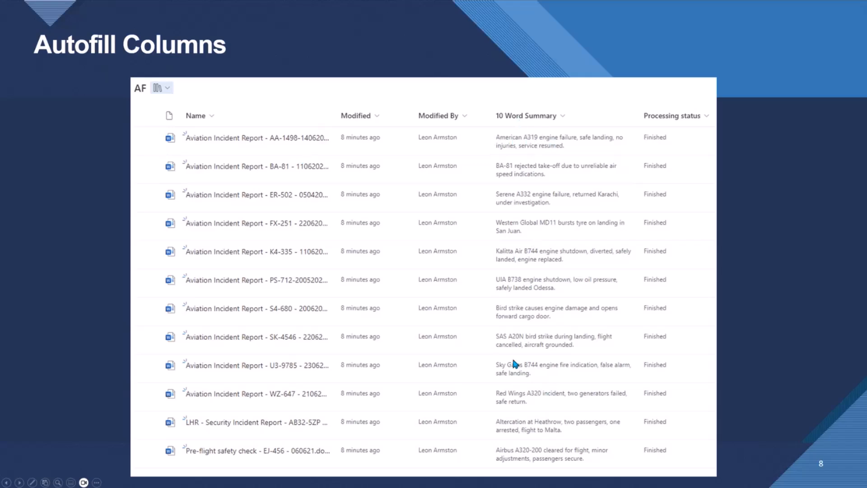
mouse_move(562, 348)
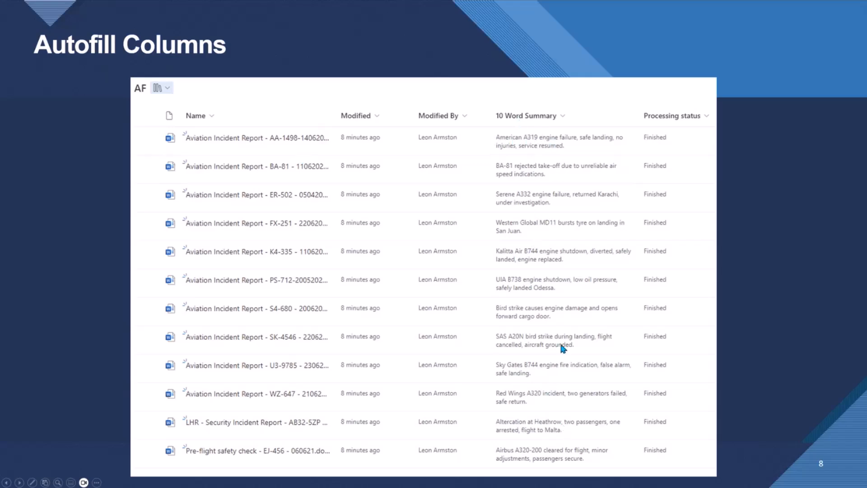
mouse_move(566, 409)
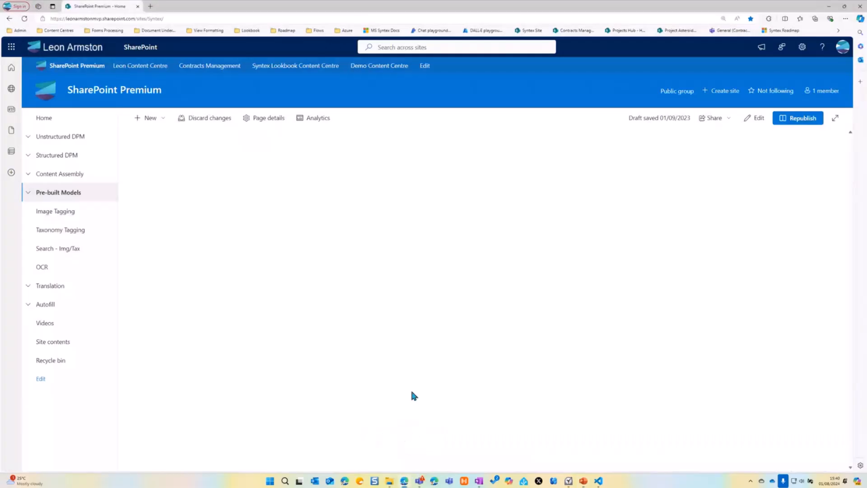
Create a blank document library named AF2 and upload the twelve incident report files.
click(149, 118)
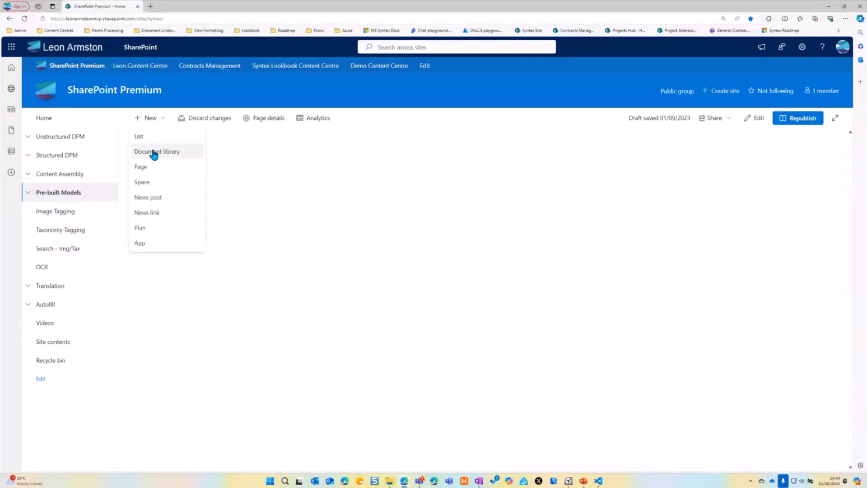
click(157, 151)
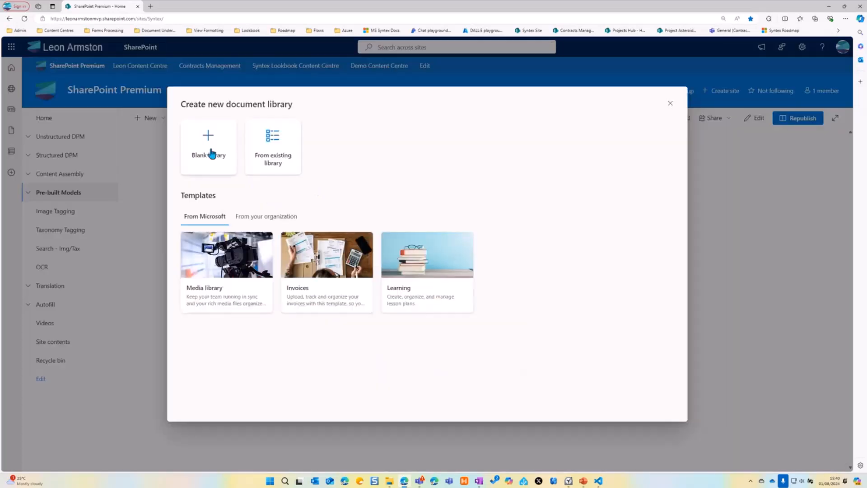
text(AF2)
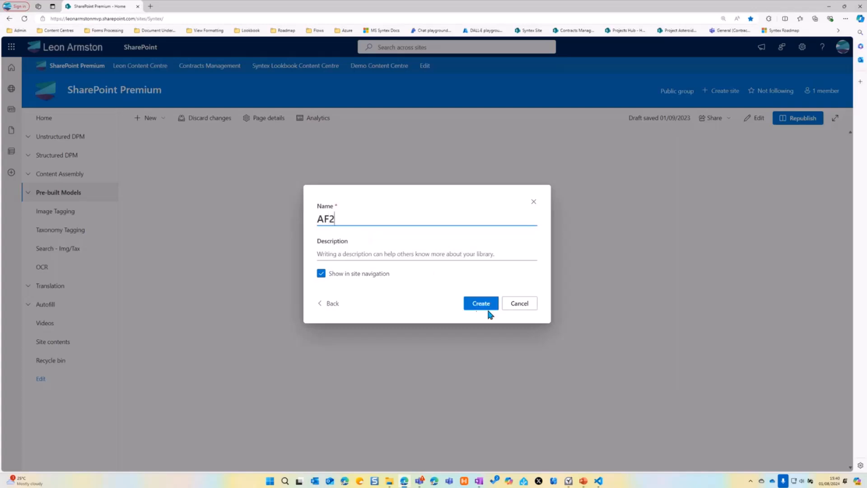
click(480, 303)
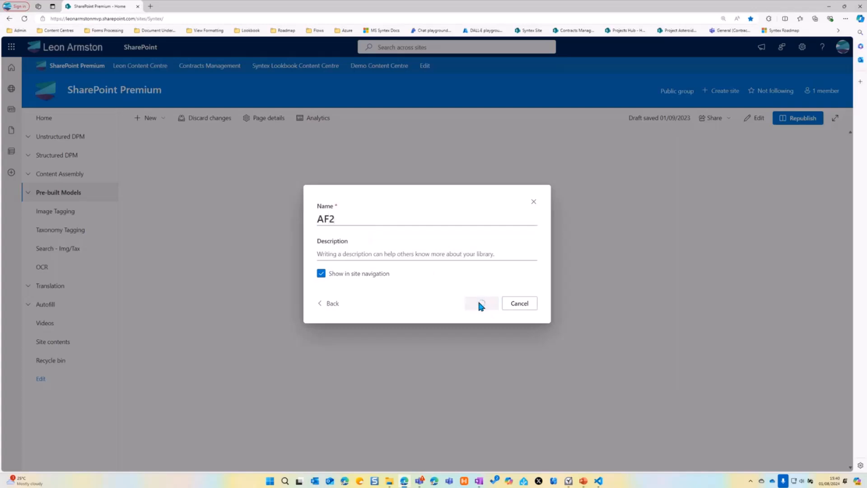
click(480, 303)
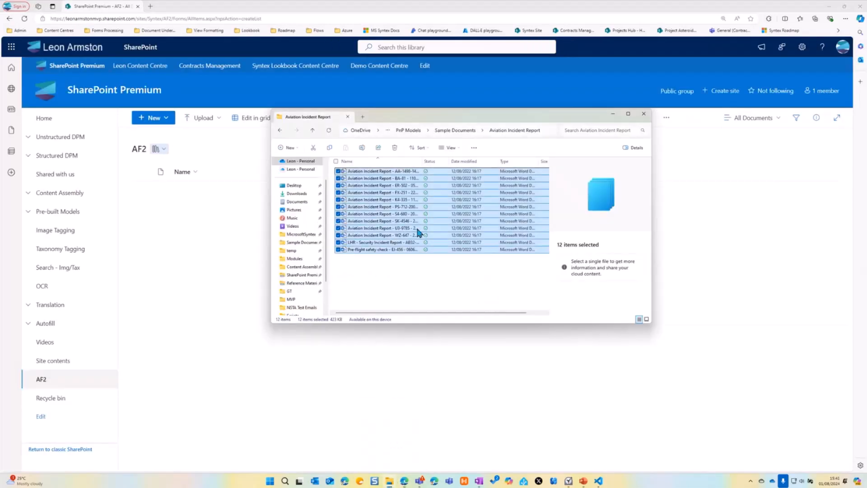
click(642, 113)
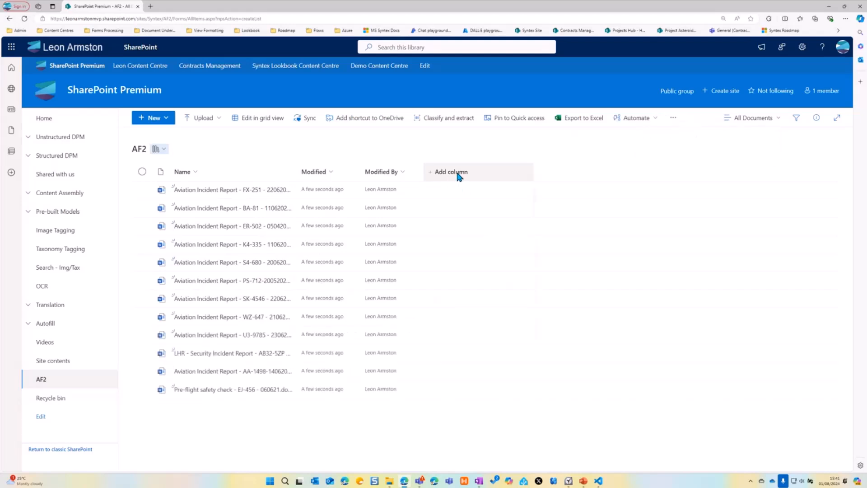
mouse_move(576, 168)
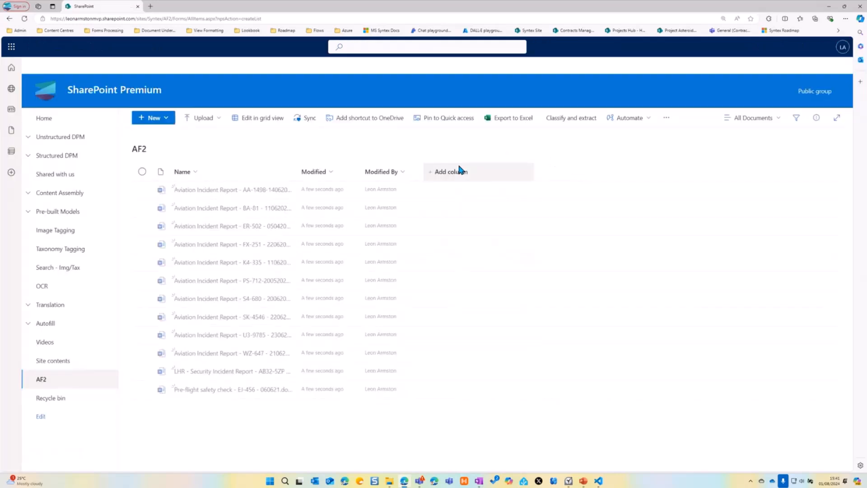
Add a multiple-lines-of-text column named '30 word summary' to AF2.
click(451, 171)
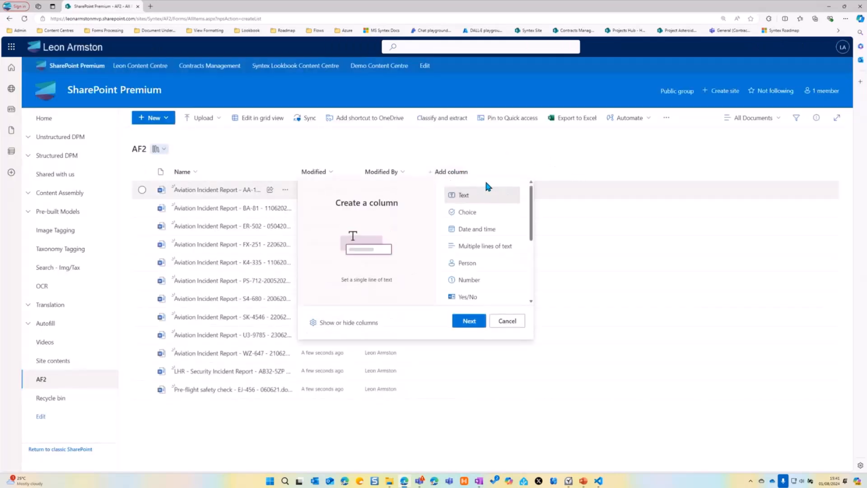
click(484, 248)
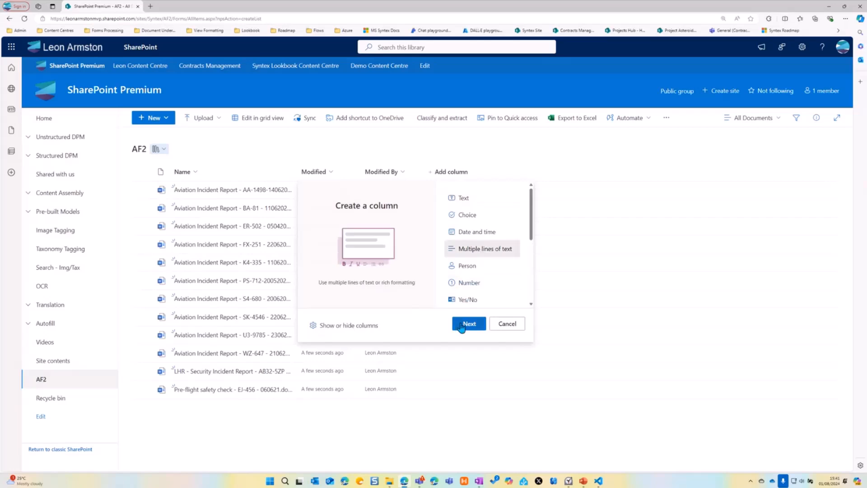
click(468, 323)
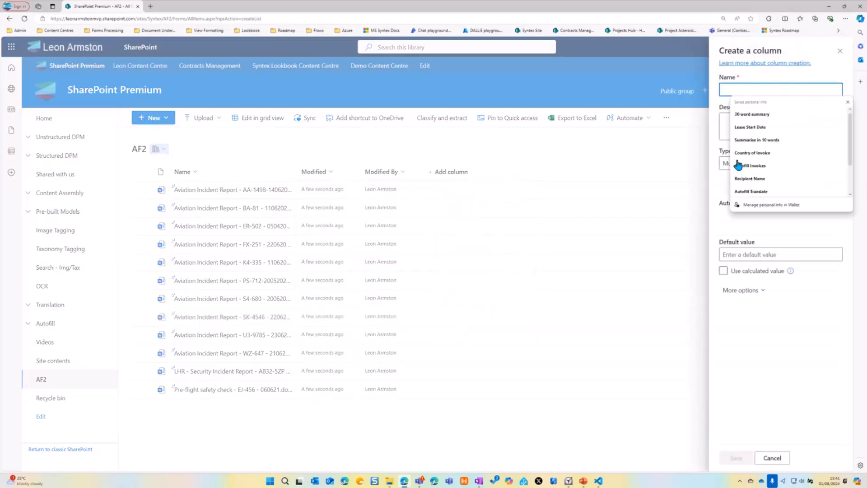
click(751, 114)
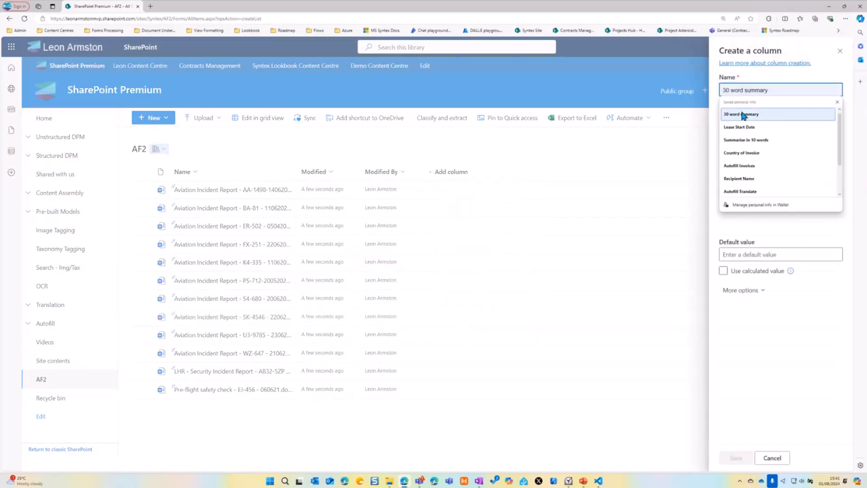
click(740, 114)
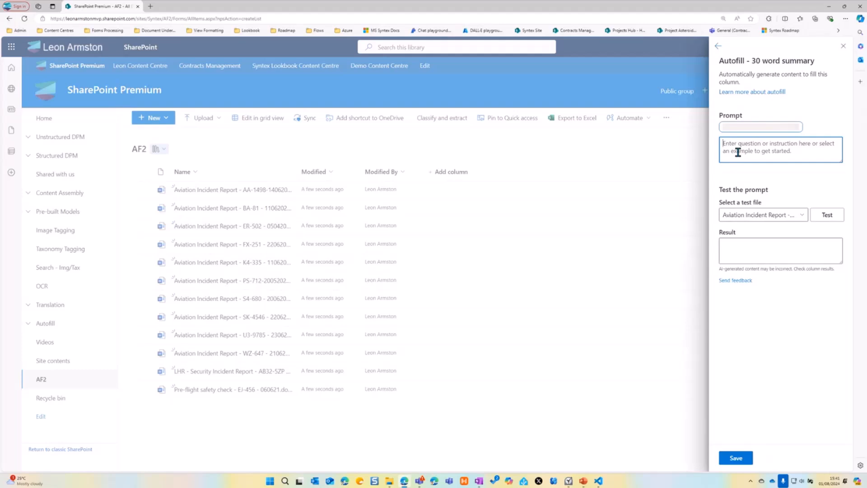
Enter and test the autofill prompt 'Summarise in 30 words', then begin replacing it.
text(Summarise)
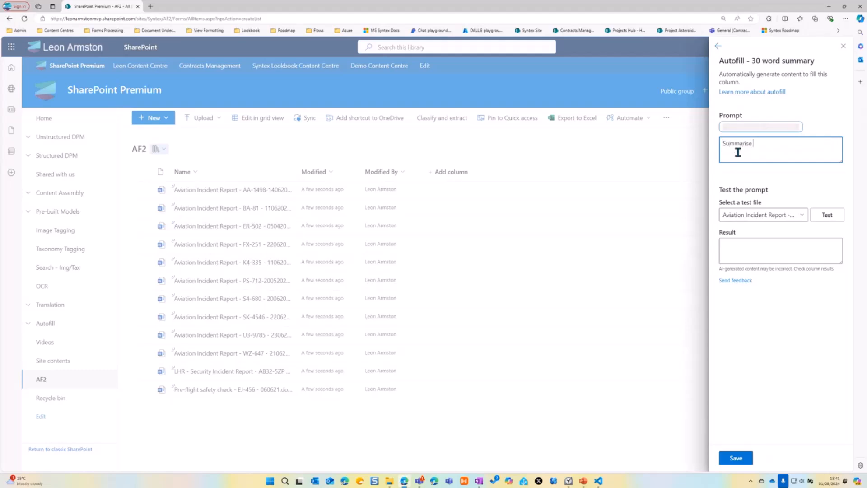
text(in 30 words)
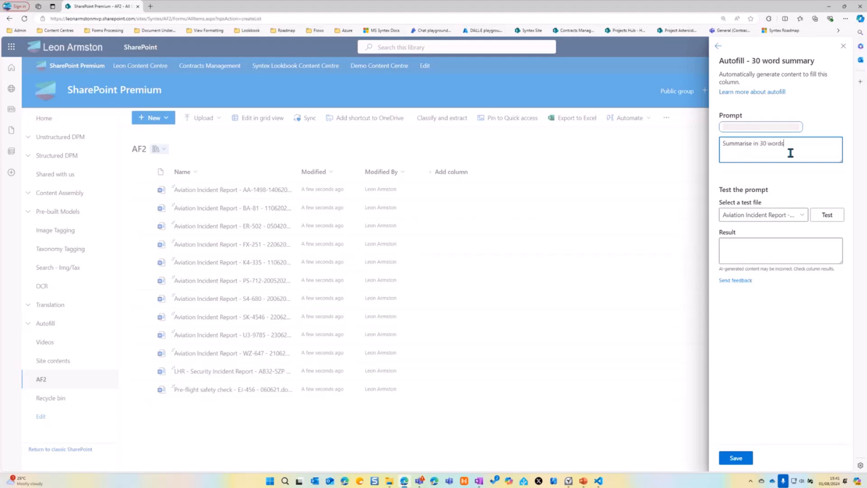
click(826, 215)
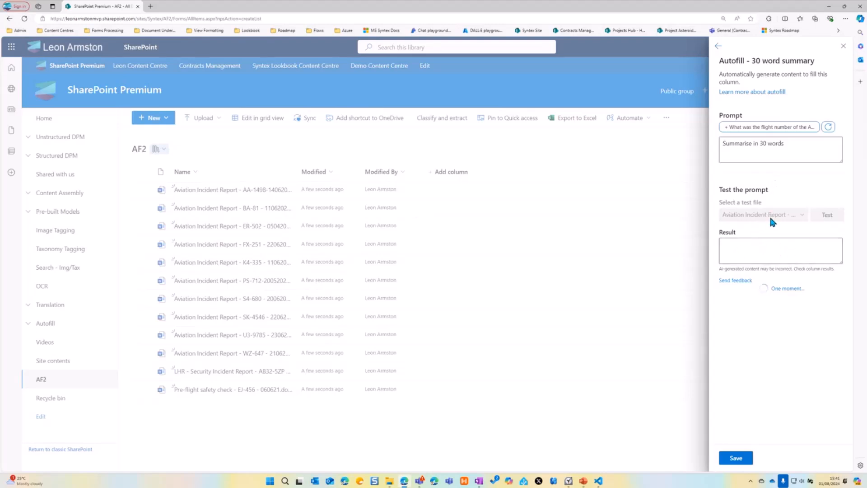
click(825, 215)
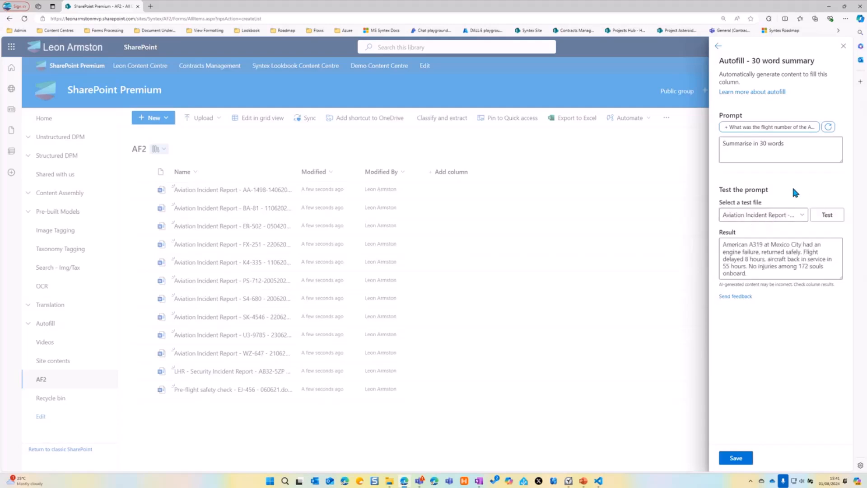
click(779, 143)
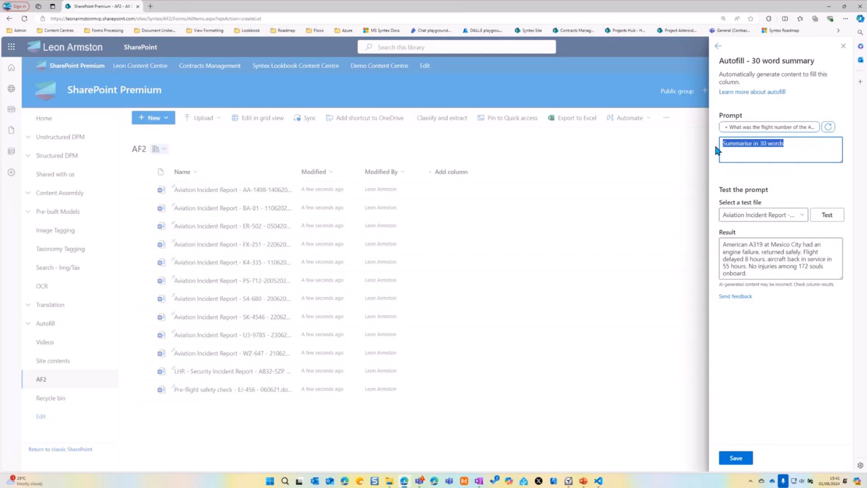
text(Num)
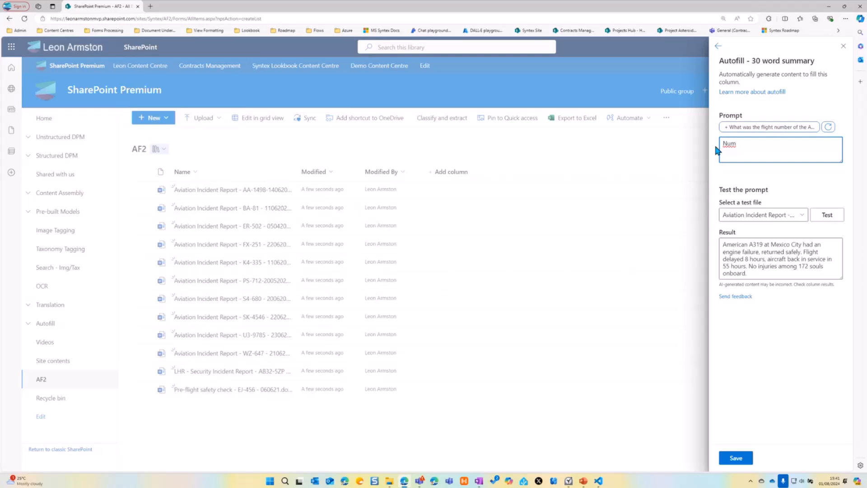
Change the prompt to 'Number of passengers on the plane' and run a test.
text(ber of passengers on the p)
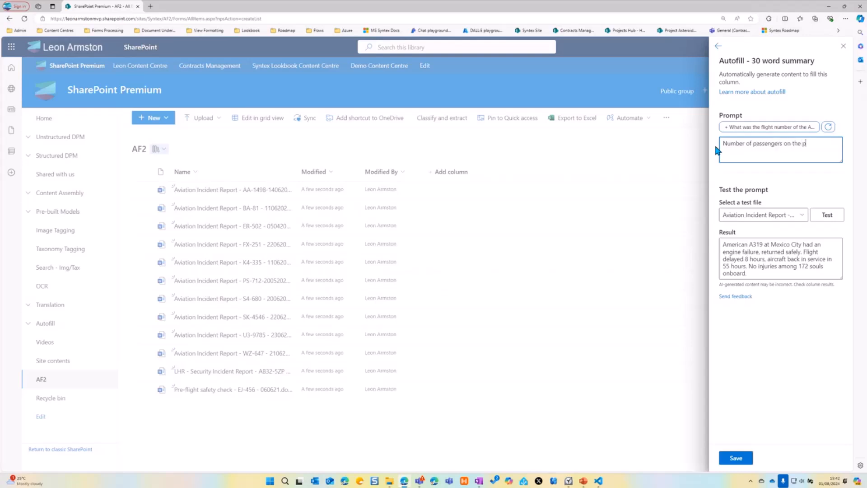
click(826, 214)
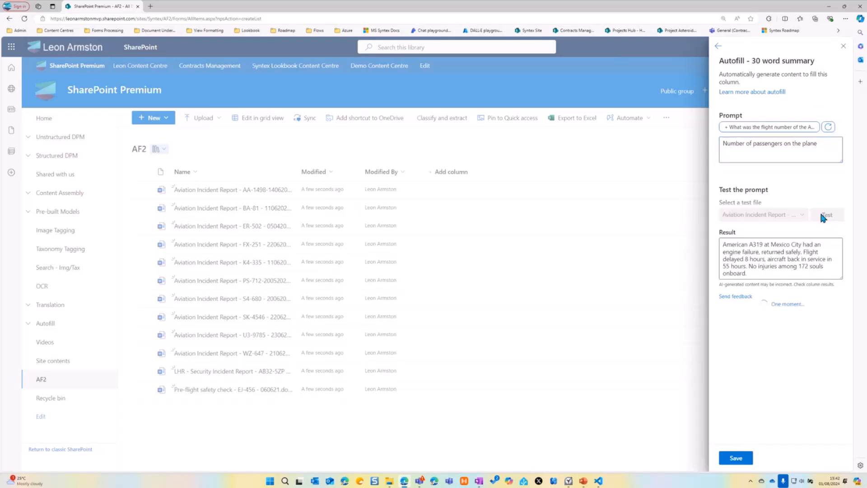
Run the passenger-count prompt test until it returns 162.
click(825, 214)
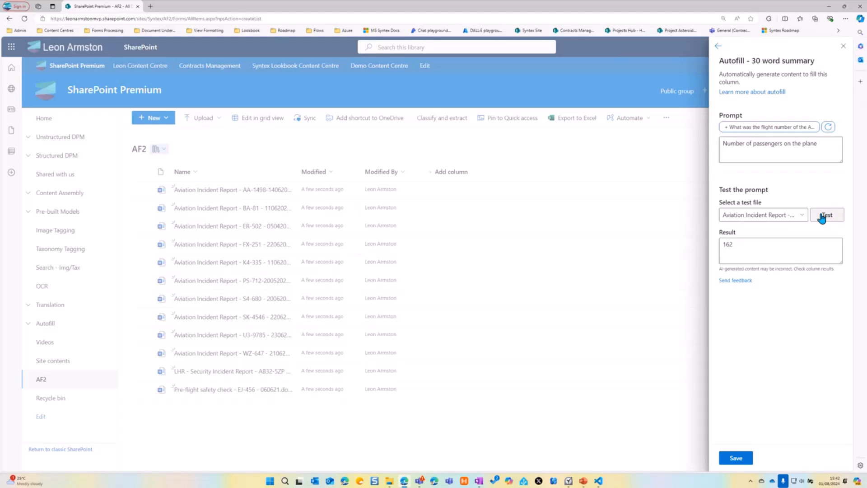
mouse_move(790, 230)
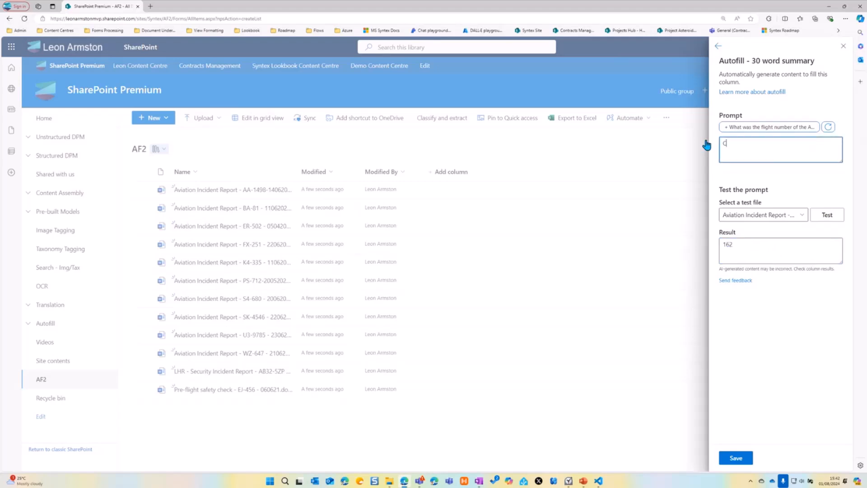
Test a 'Count the number of words' prompt (153), then change the prompt to '30 word summary'.
text(Count)
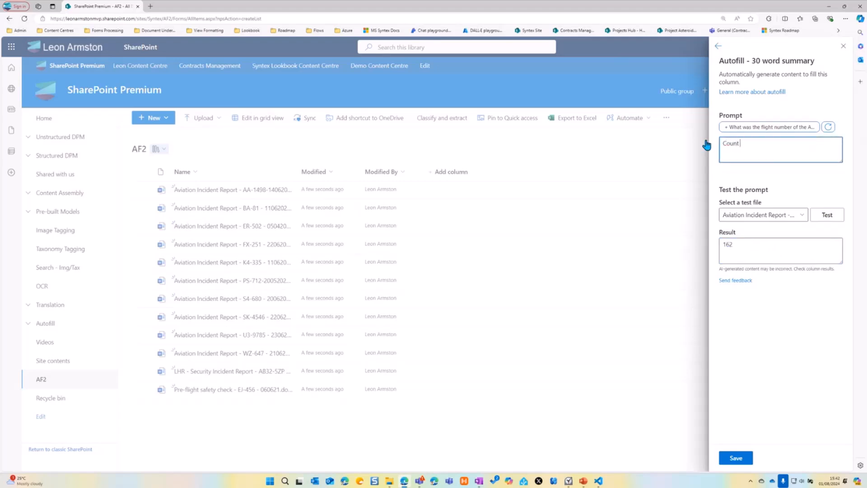
text(the number of)
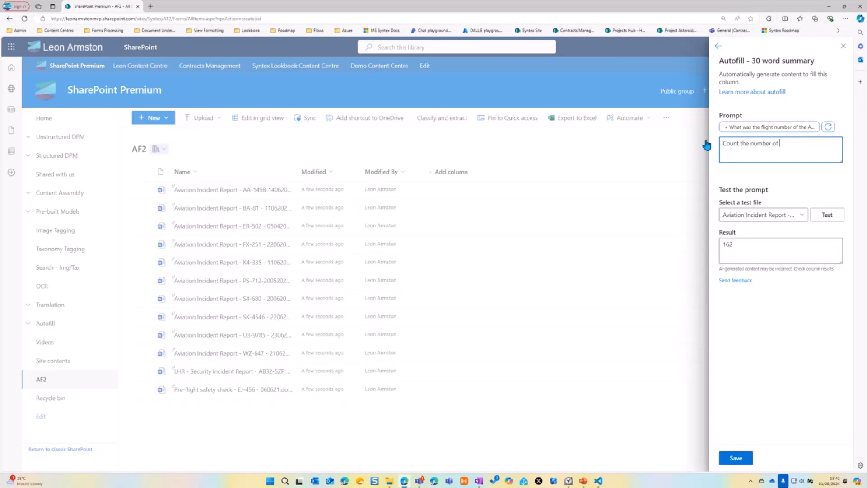
click(825, 214)
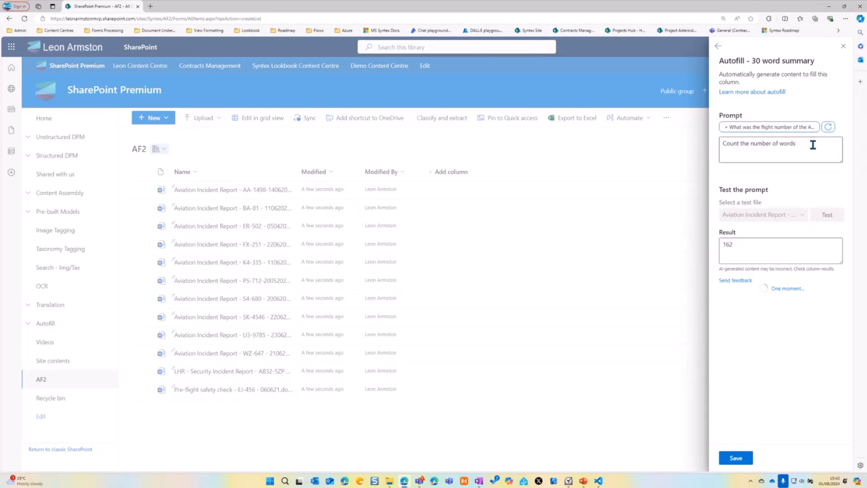
click(827, 215)
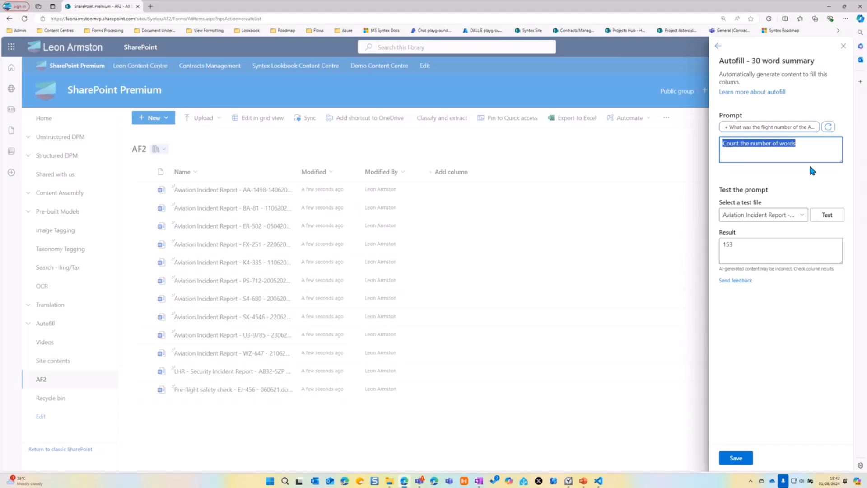
text(30 word summary)
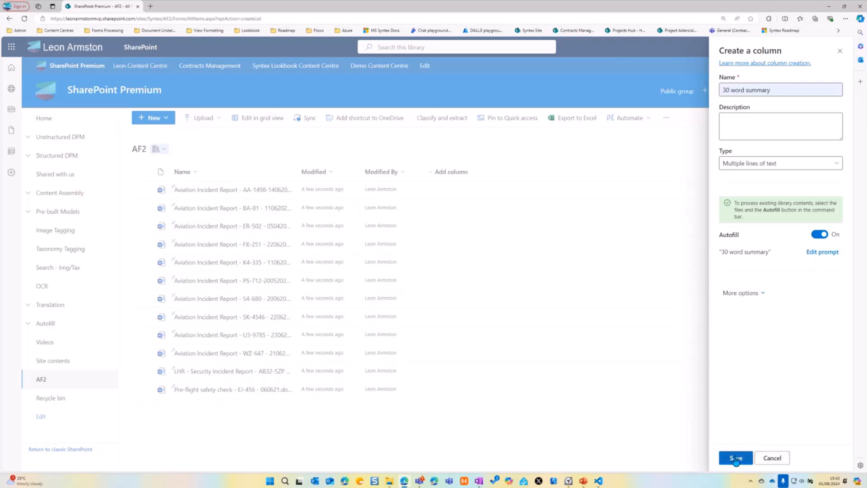
Save the '30 word summary' column and run Autofill on all twelve AF2 files.
click(734, 457)
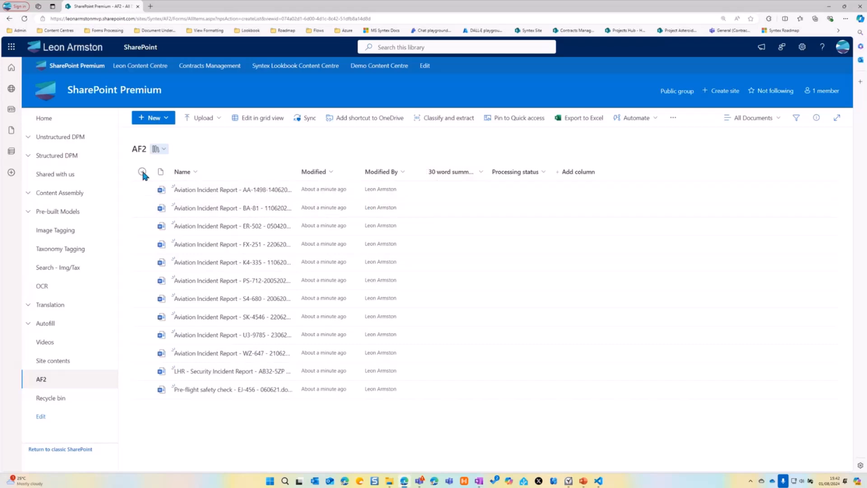
click(142, 172)
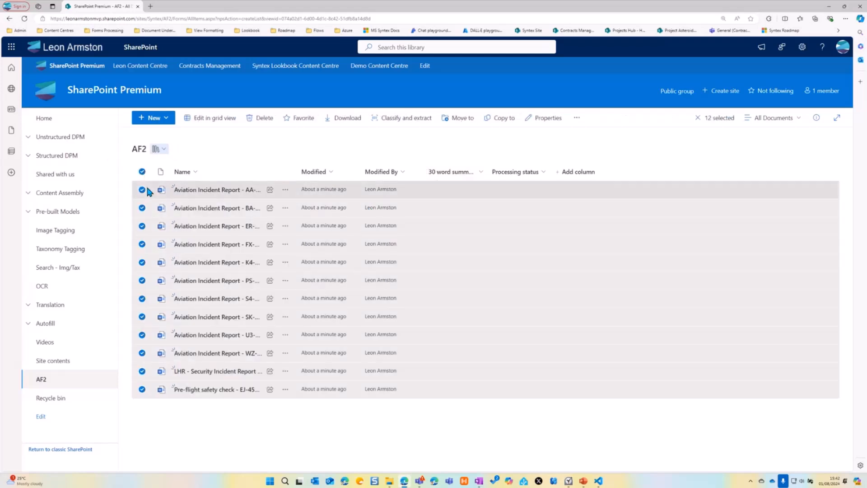
mouse_move(420, 190)
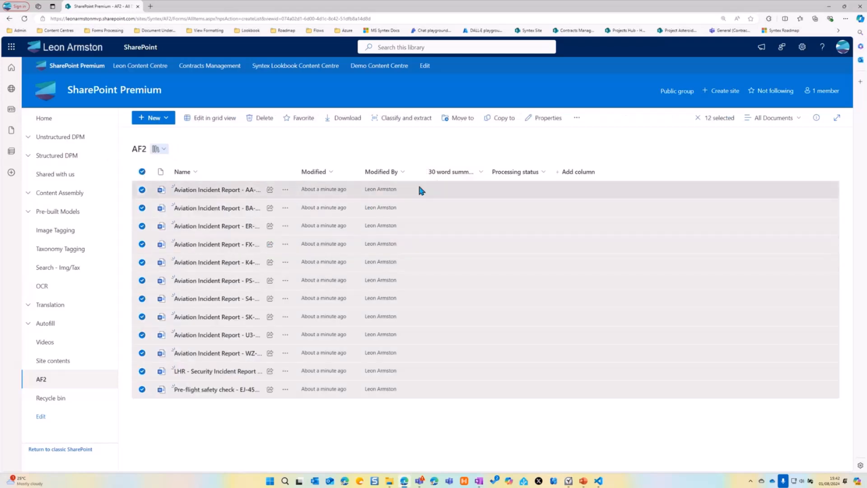
click(576, 117)
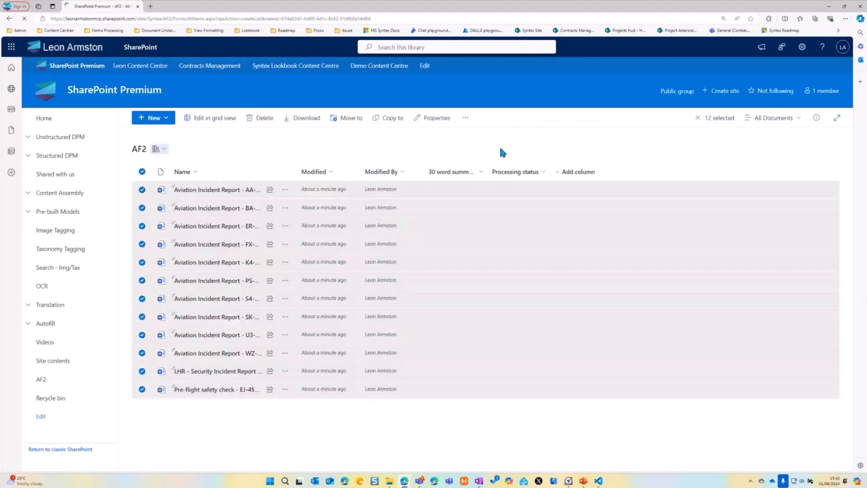
click(505, 117)
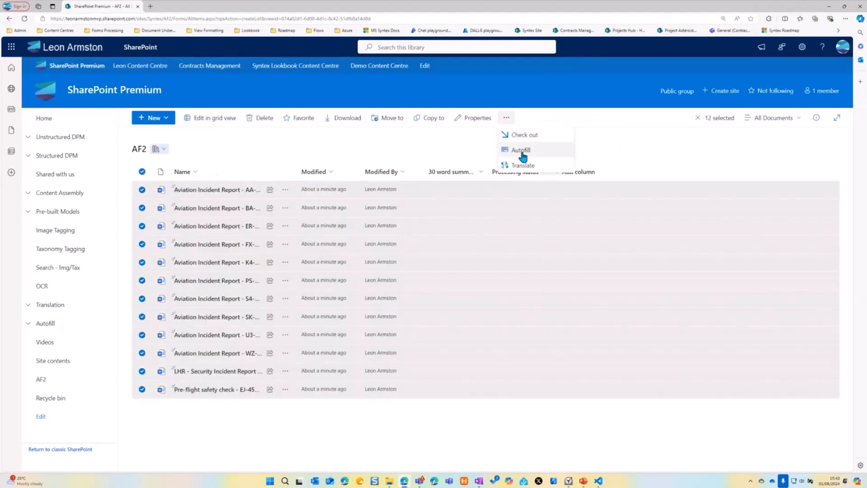
click(519, 149)
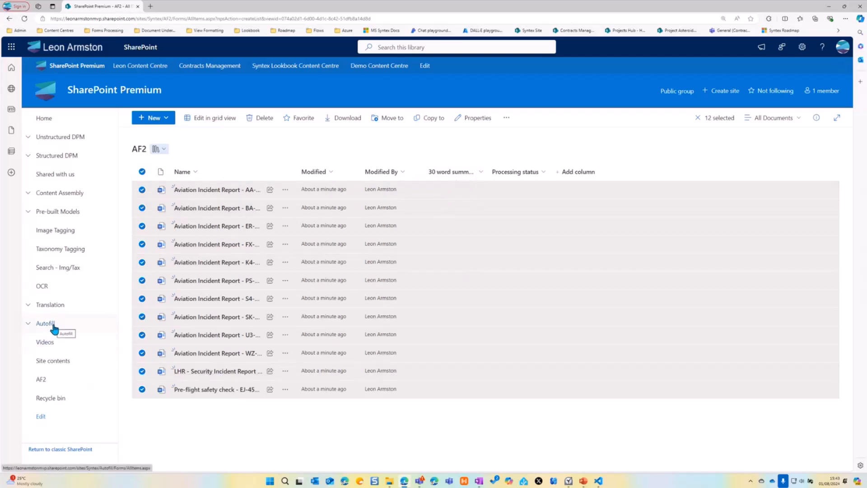
Open the existing Autofill library to review its Document Type and Pirate Summary values.
click(45, 323)
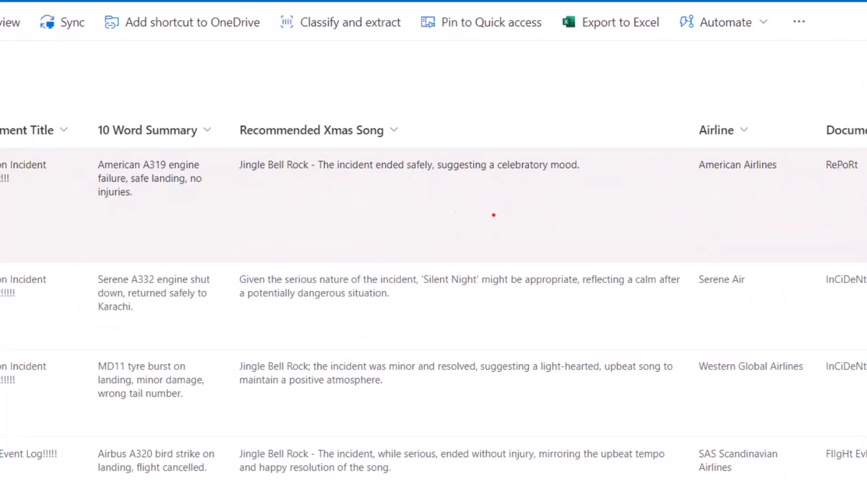
mouse_move(453, 211)
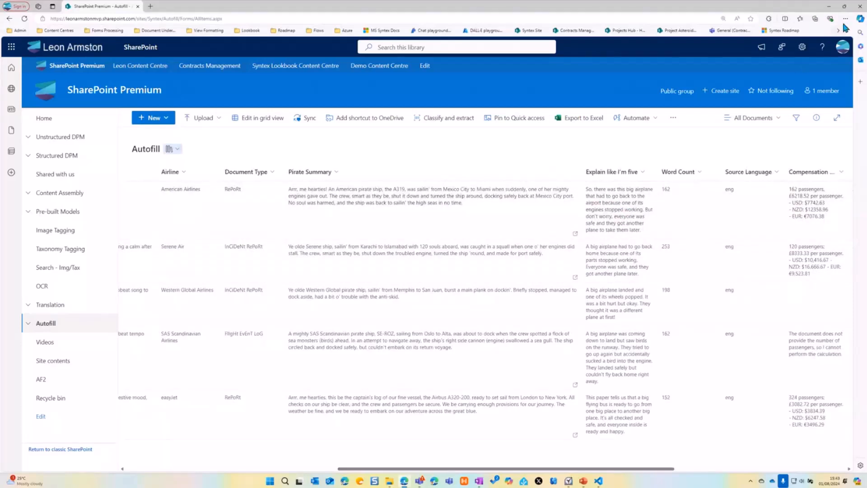
click(845, 18)
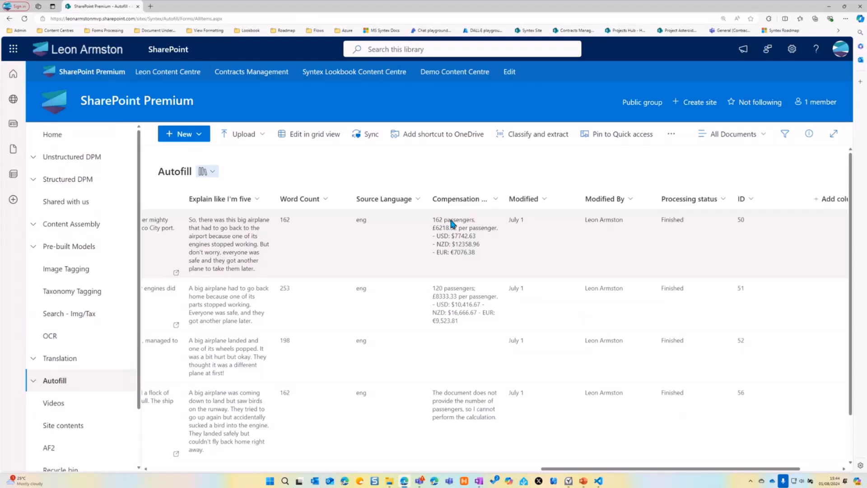
mouse_move(452, 224)
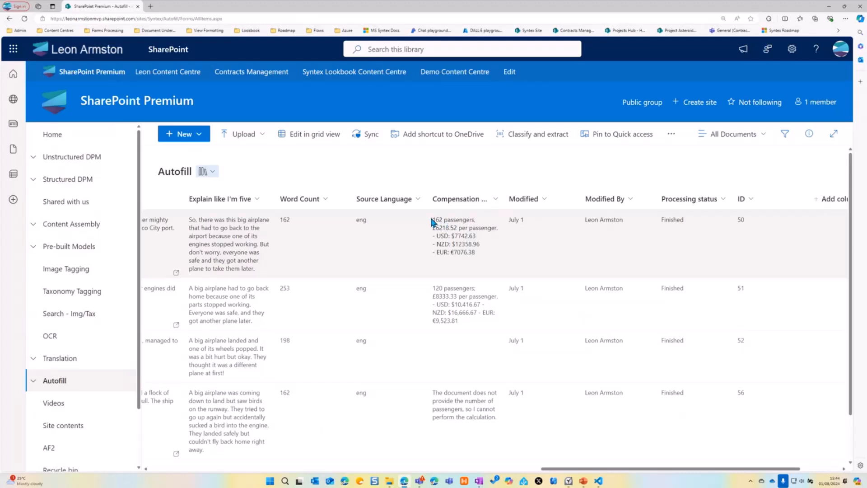
mouse_move(464, 224)
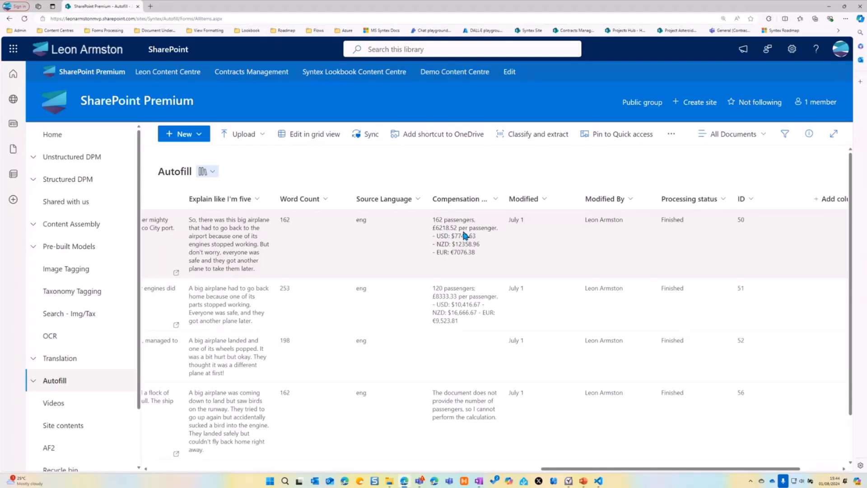
mouse_move(454, 245)
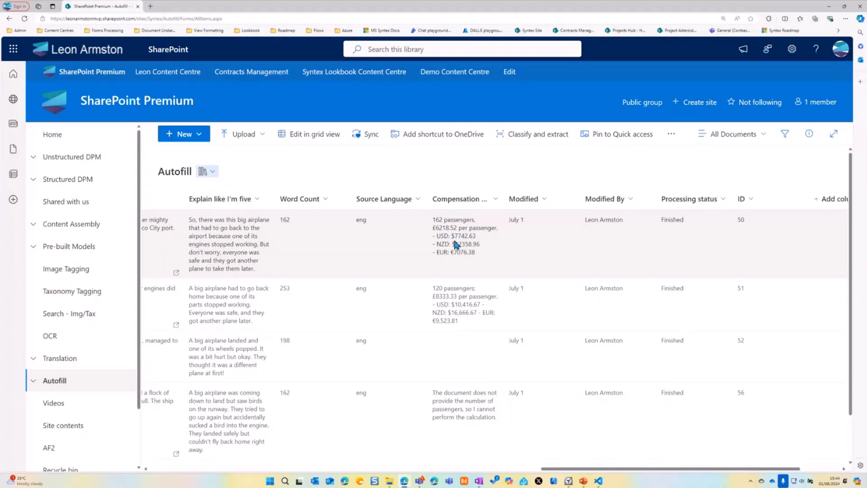
mouse_move(443, 261)
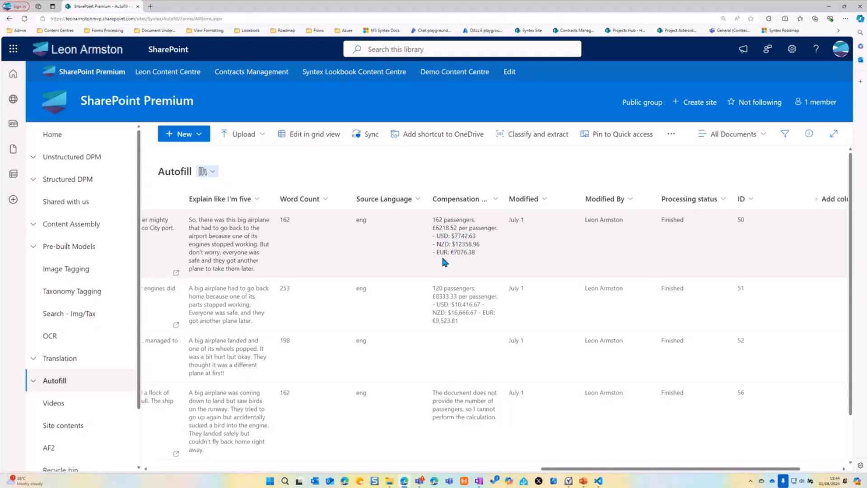
mouse_move(370, 264)
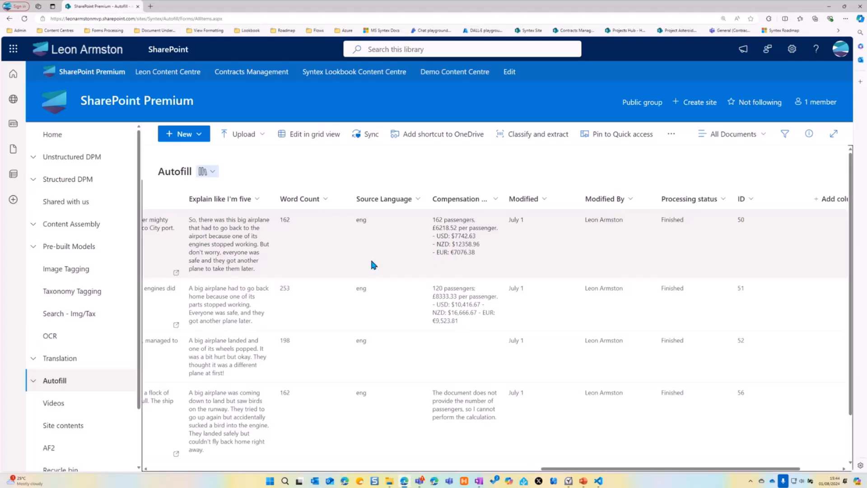
mouse_move(594, 482)
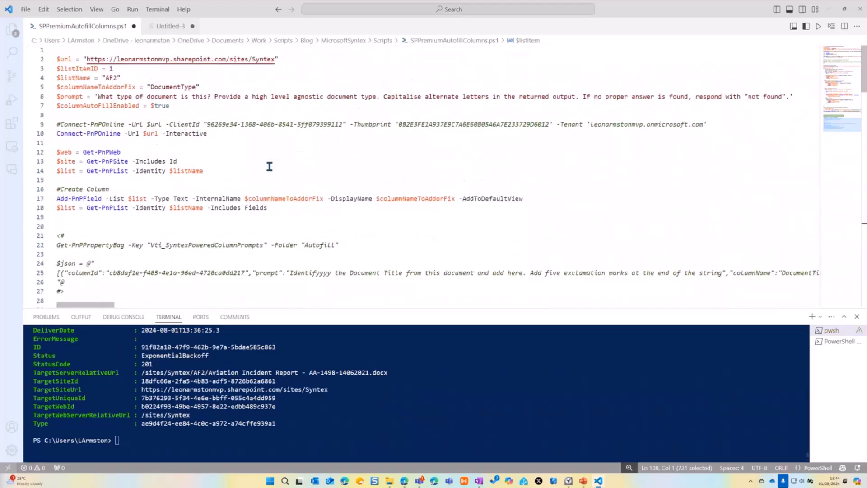
mouse_move(274, 189)
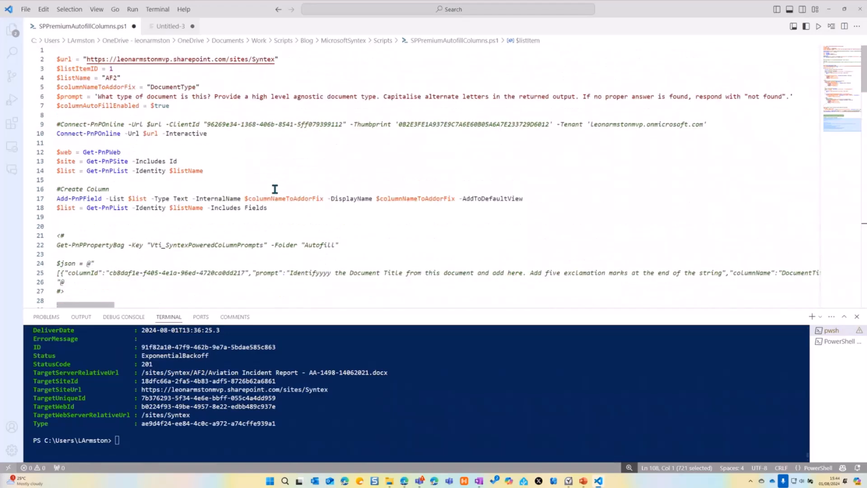
mouse_move(301, 210)
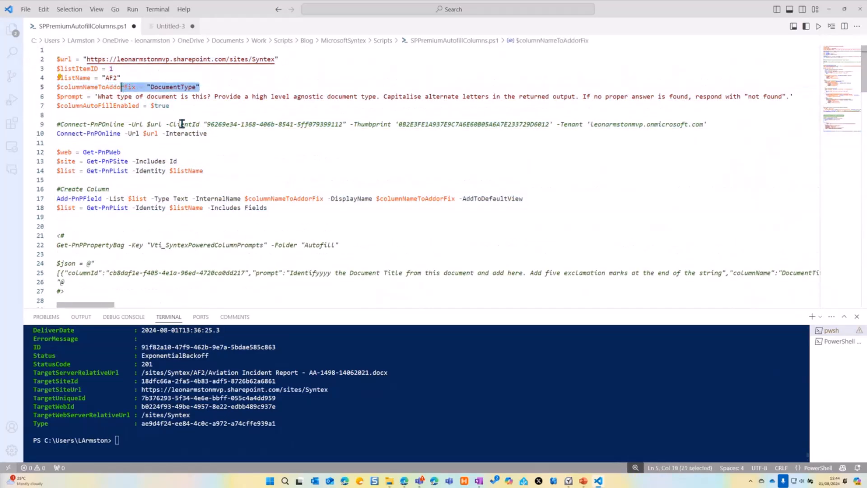
Run the Add-PnPField and Invoke-PnPSPRestMethod lines adding an autofilled DocumentType column to AF2.
key(ctrl+a)
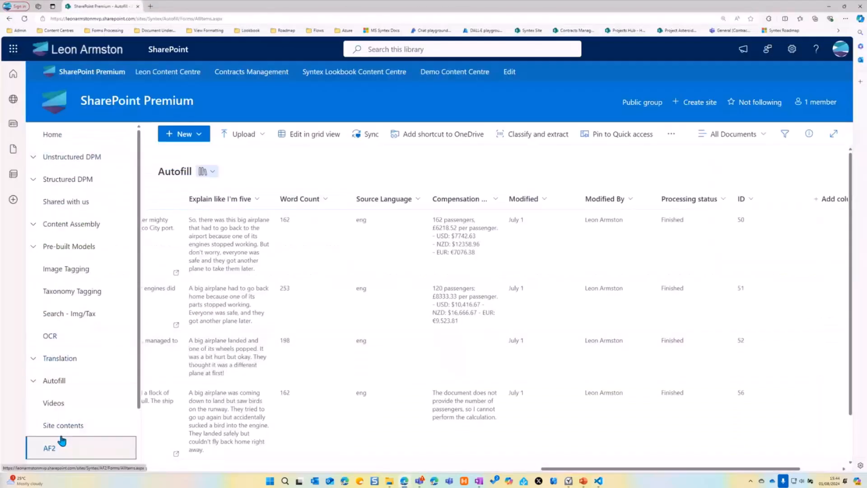
click(50, 447)
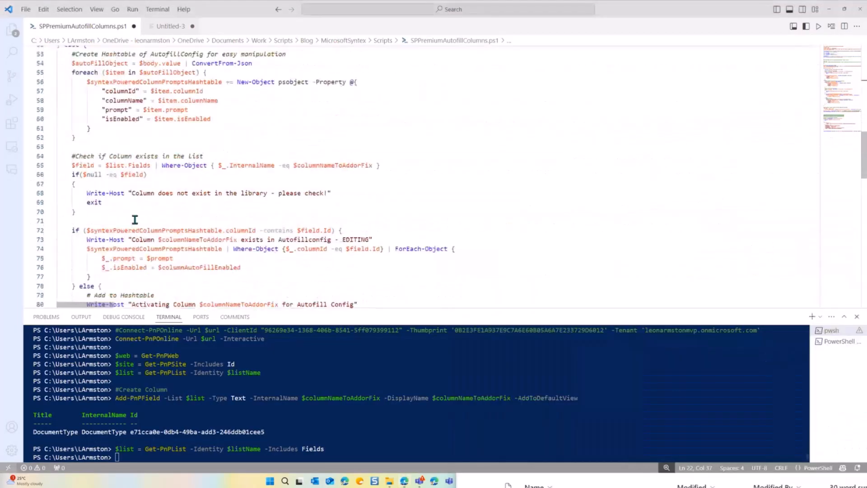
scroll(down, 3)
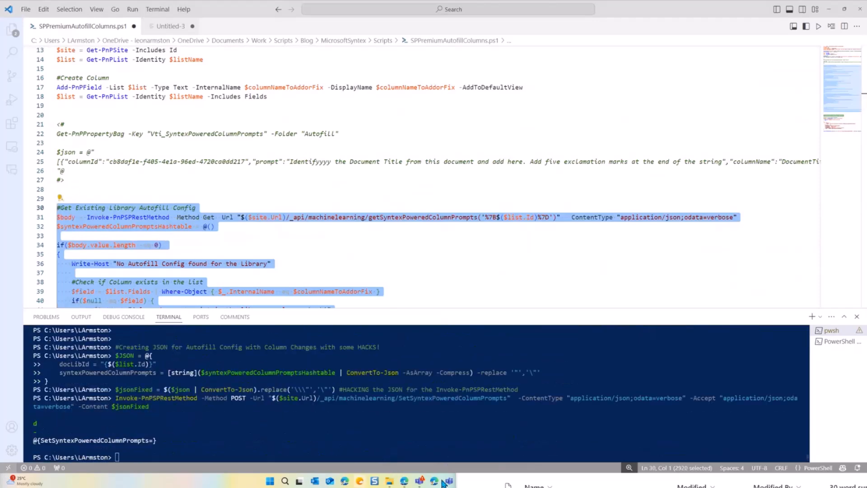
click(433, 480)
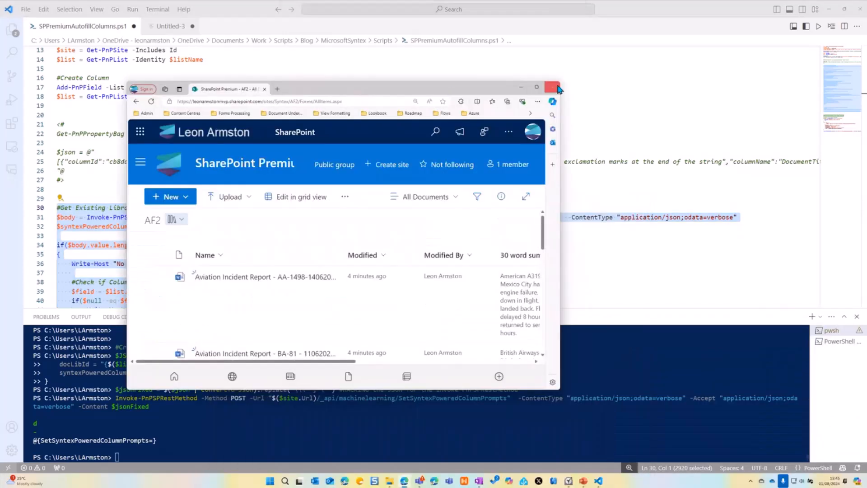
Maximize the AF2 library to check the DocumentType autofill prompt, then return to the script.
click(536, 87)
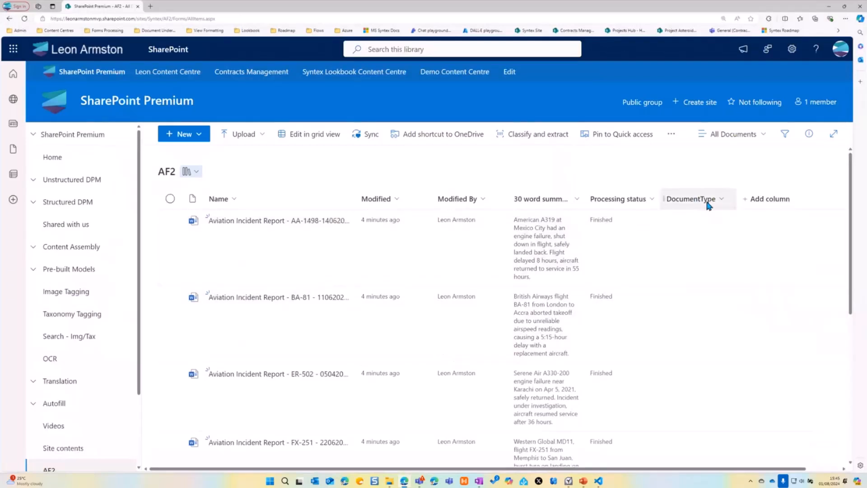
mouse_move(613, 300)
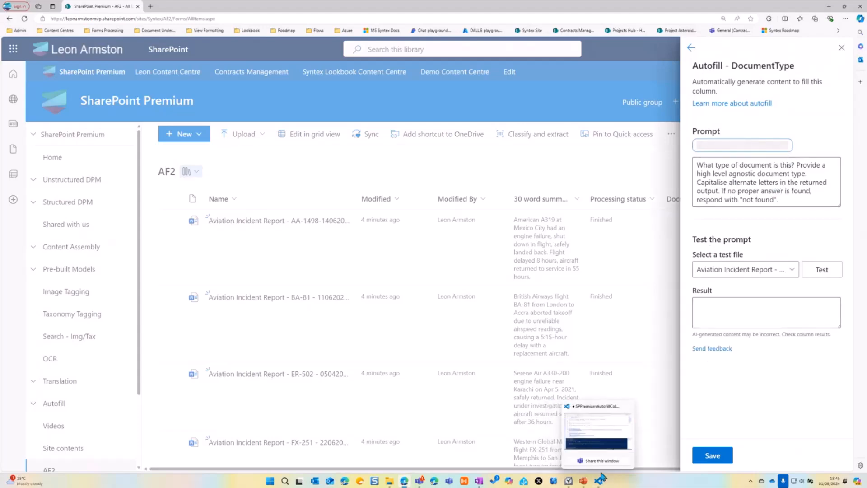
click(596, 479)
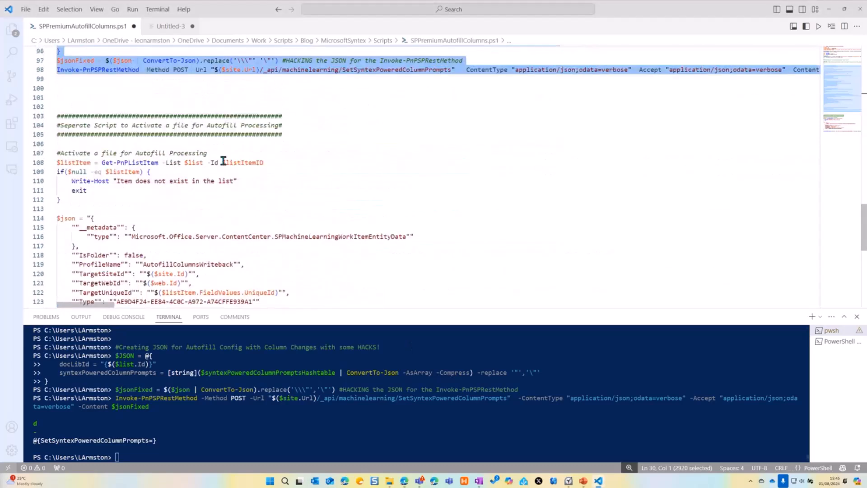
Bring the script's file-activation section into view.
double_click(242, 163)
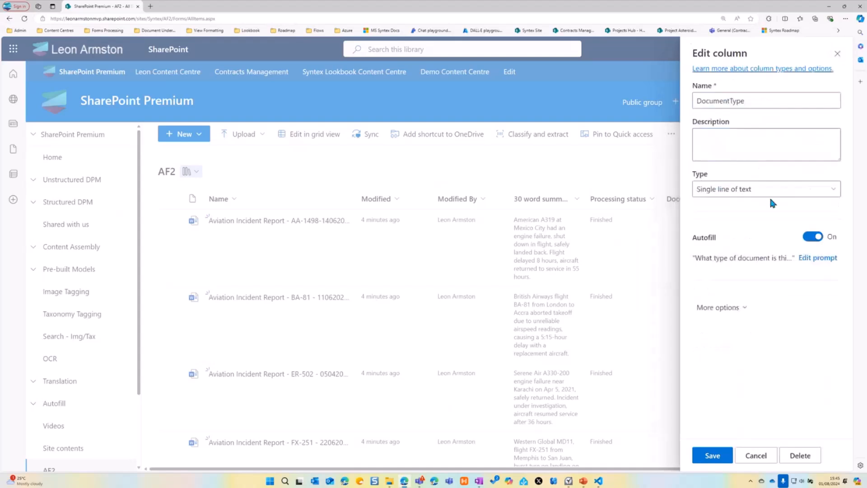
Cancel column editing, check which AF2 files are still processing, then go to the Blogs slide.
click(711, 455)
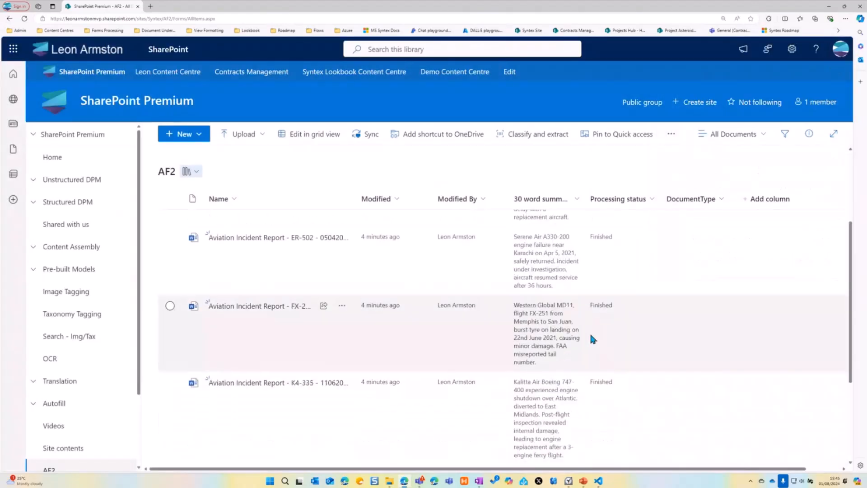
scroll(down, 3)
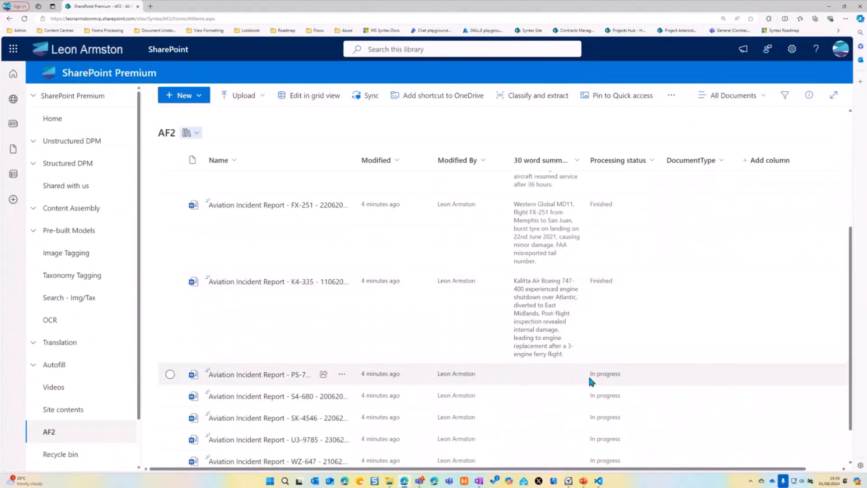
mouse_move(600, 382)
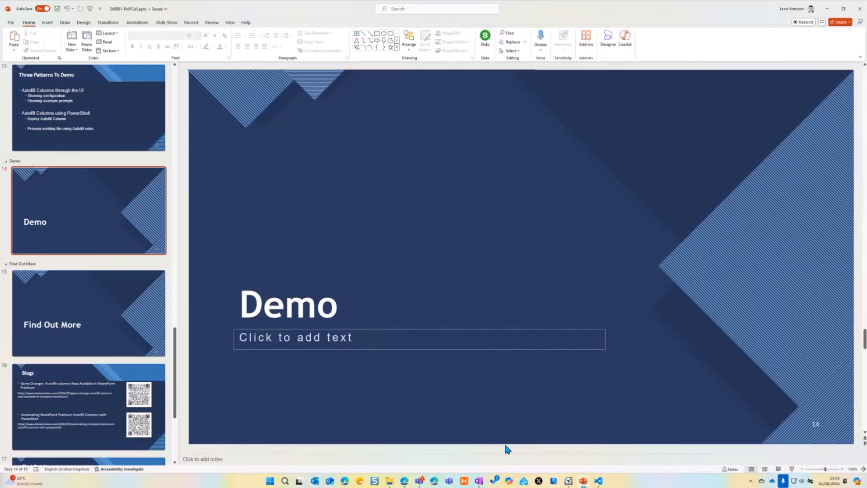
click(87, 406)
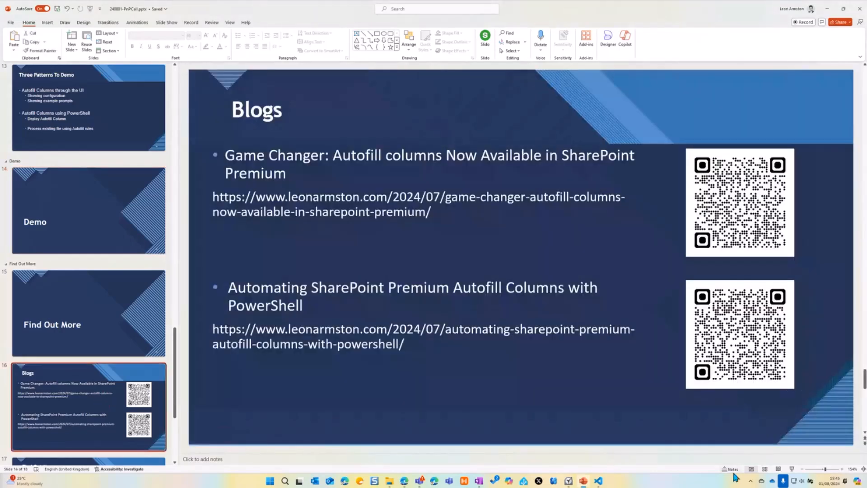